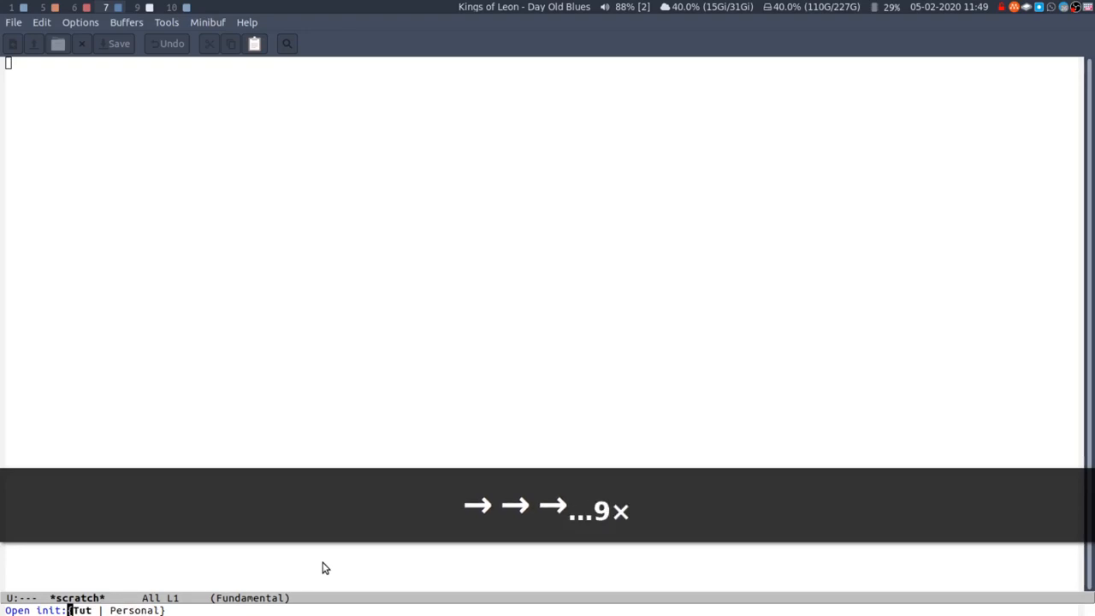
- Answer the 'Open init:' prompt by choosing the Tut configuration
text(p)
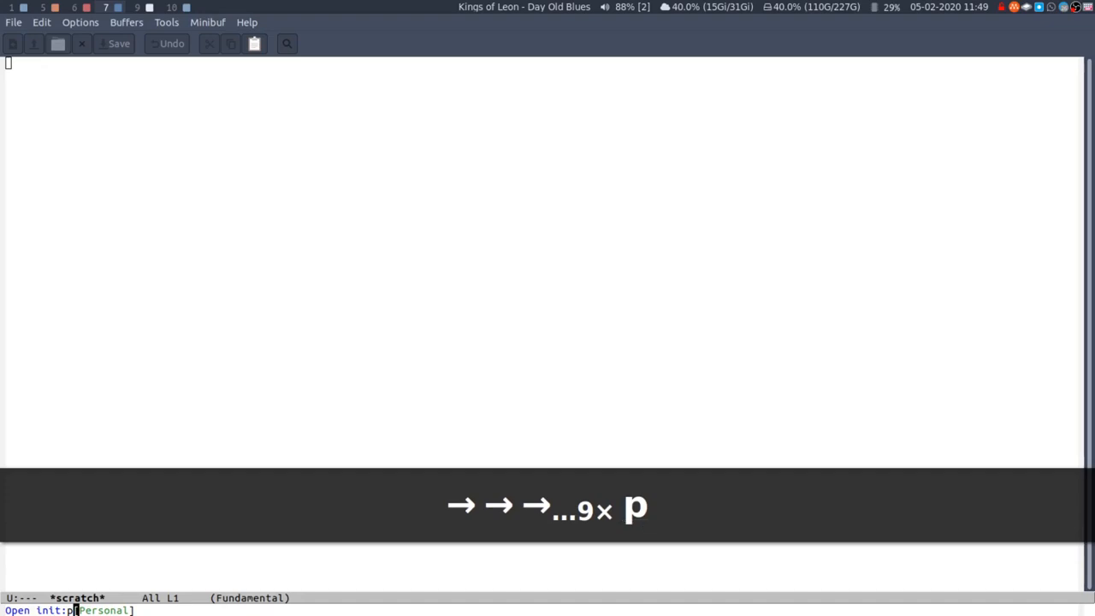
text(t)
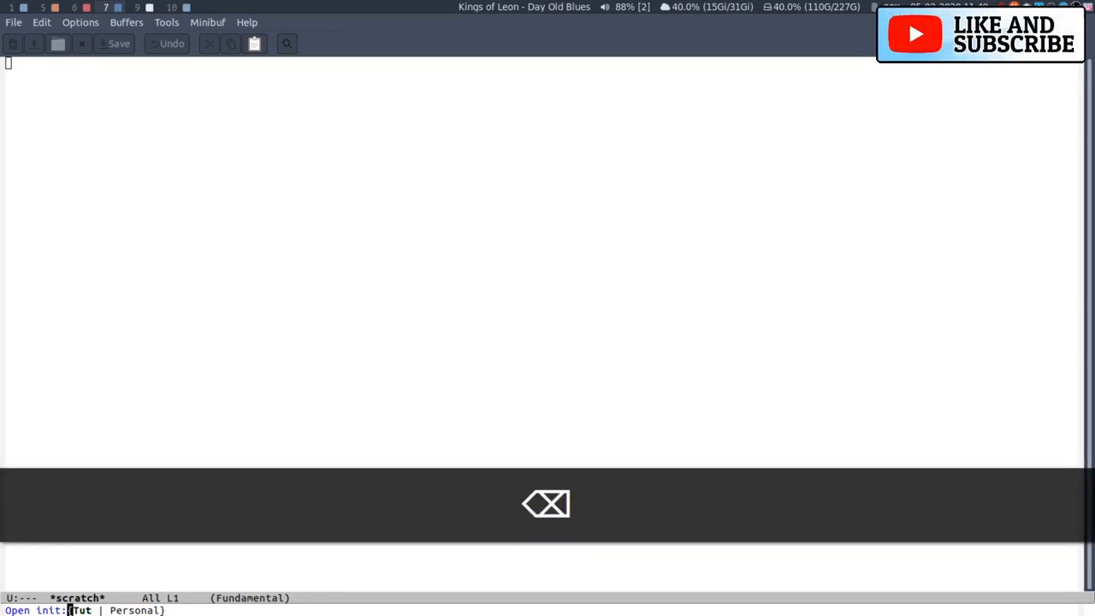
text(t)
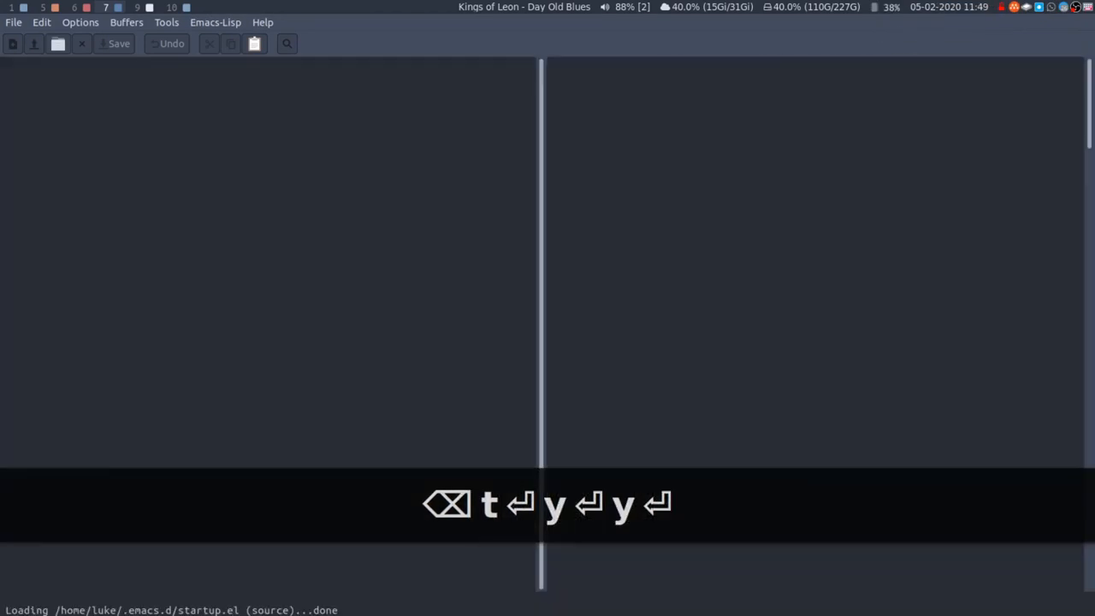
- Confirm loading the tutorial config and visit ~/.emacs.d/startup.el
key(ctrl+x)
text(~/.emacs.d/startup.el)
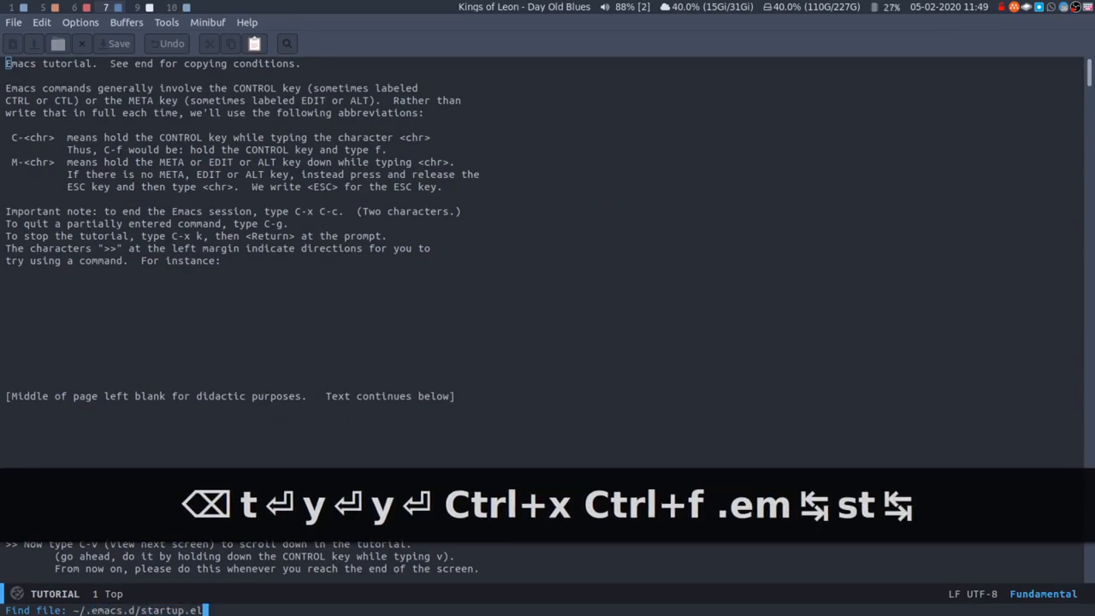
key(Return)
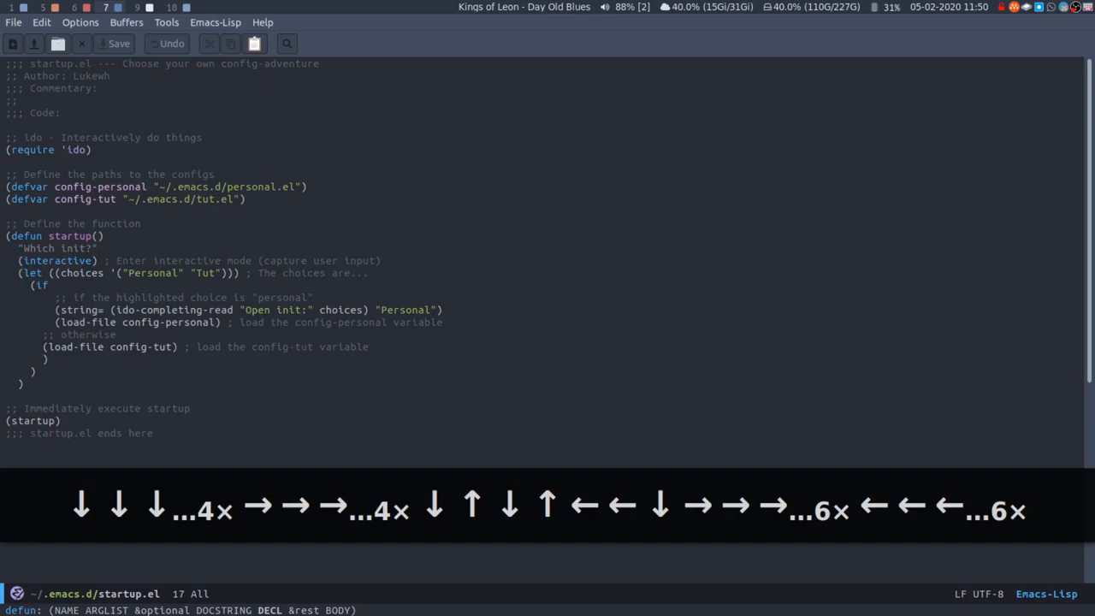
key(Down)
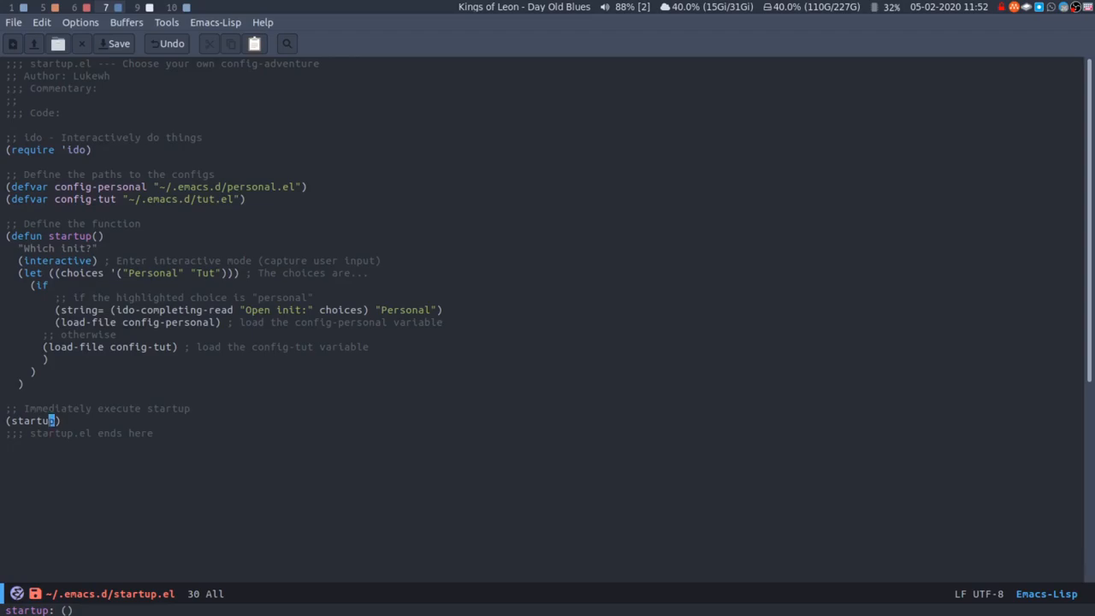
- Visit ~/.emacs.d/init.el, whose first line loads startup.el
key(Ctrl+x Ctrl+s)
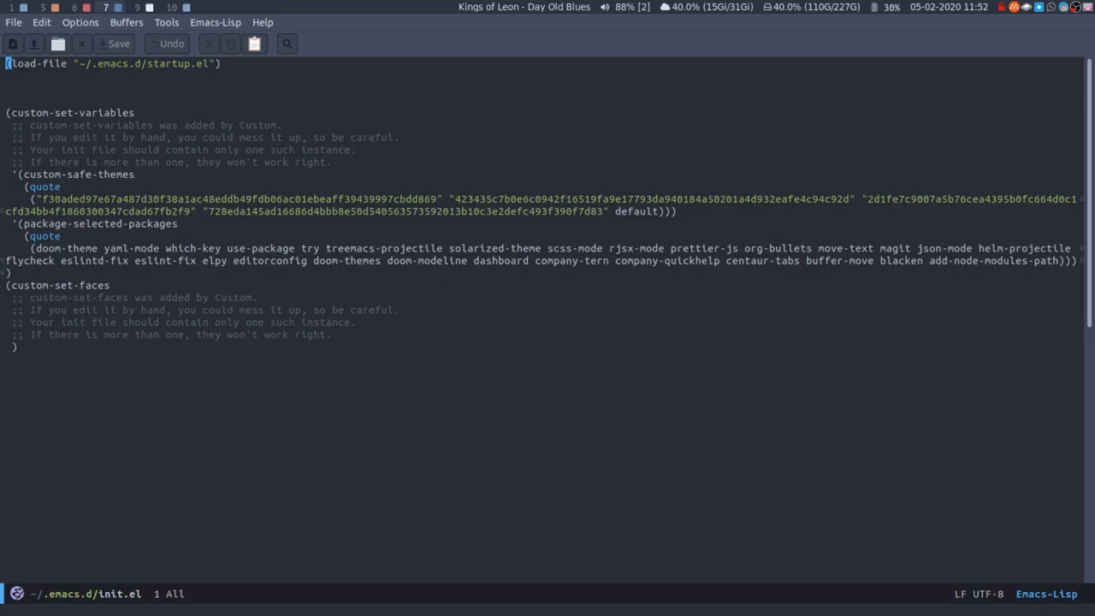
- Visit the tutorial configuration file tut.el after first typing 'persona'
key(ctrl+x)
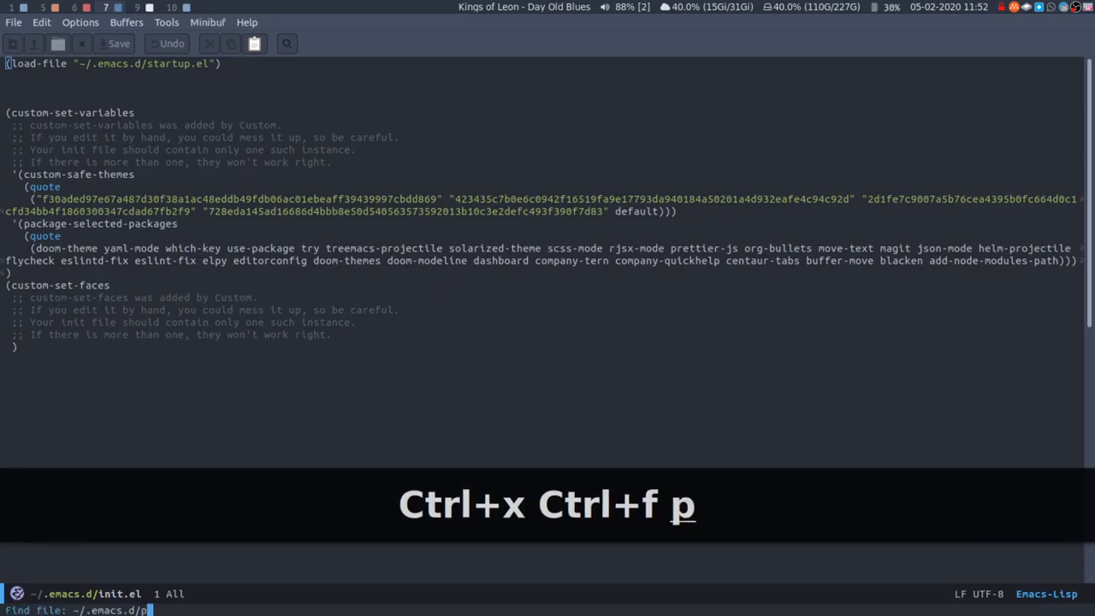
text(ersona)
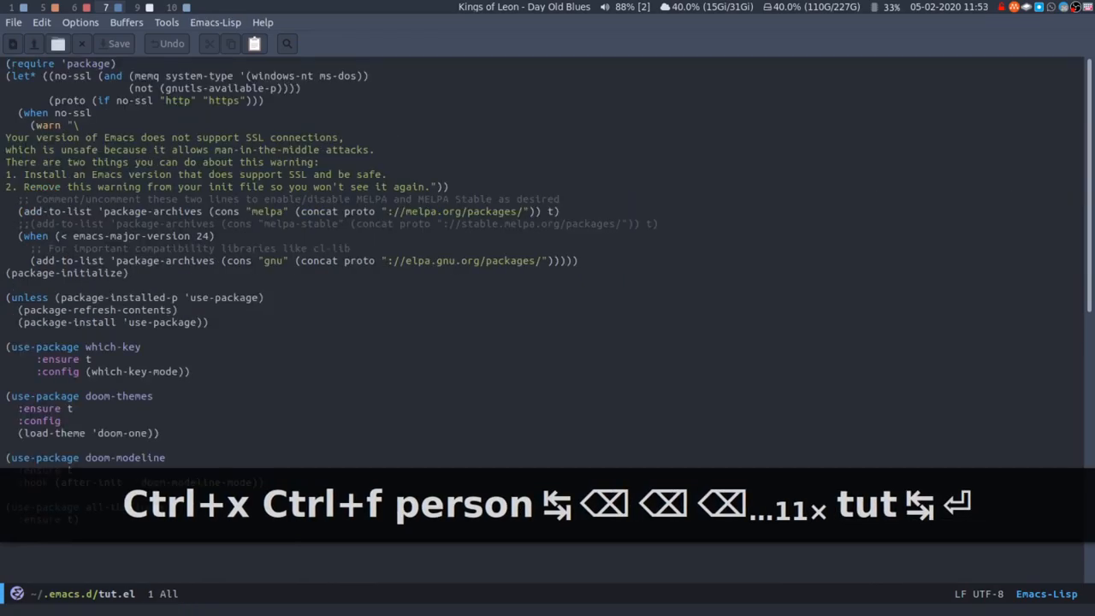
- Visit the personal configuration file personal.el
key(ctrl+x)
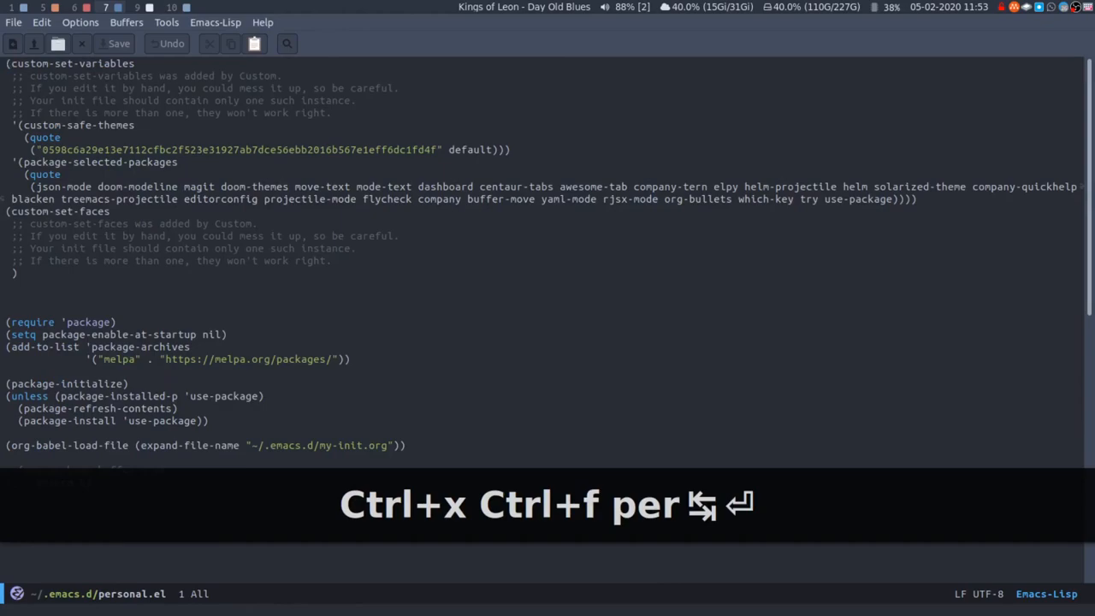
- Move down personal.el to the org-babel my-init.org line, then begin switching buffers
key(Return)
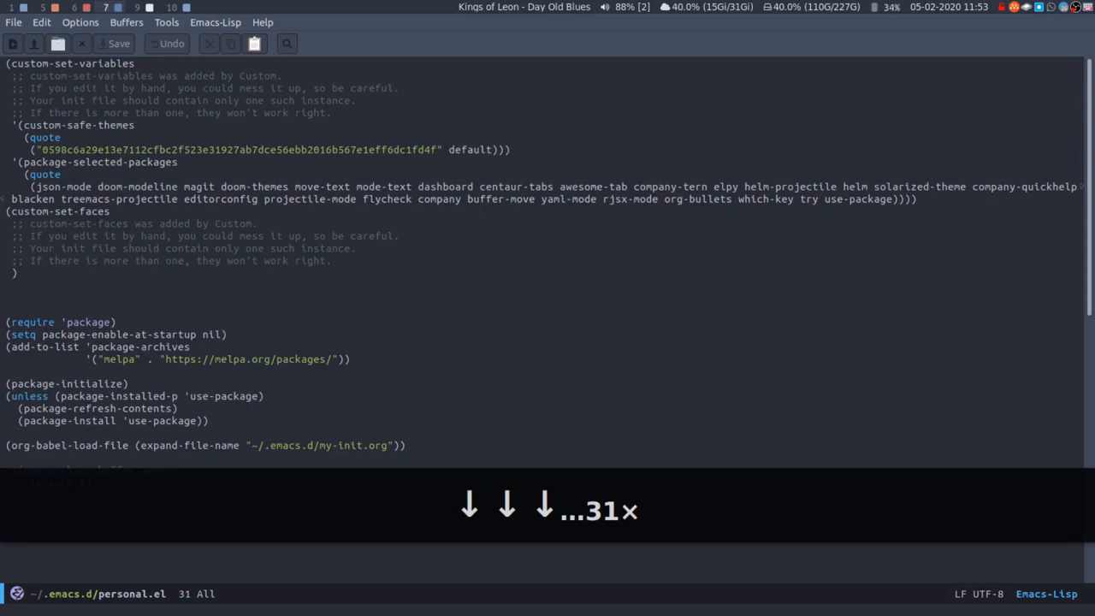
key(ctrl+x b)
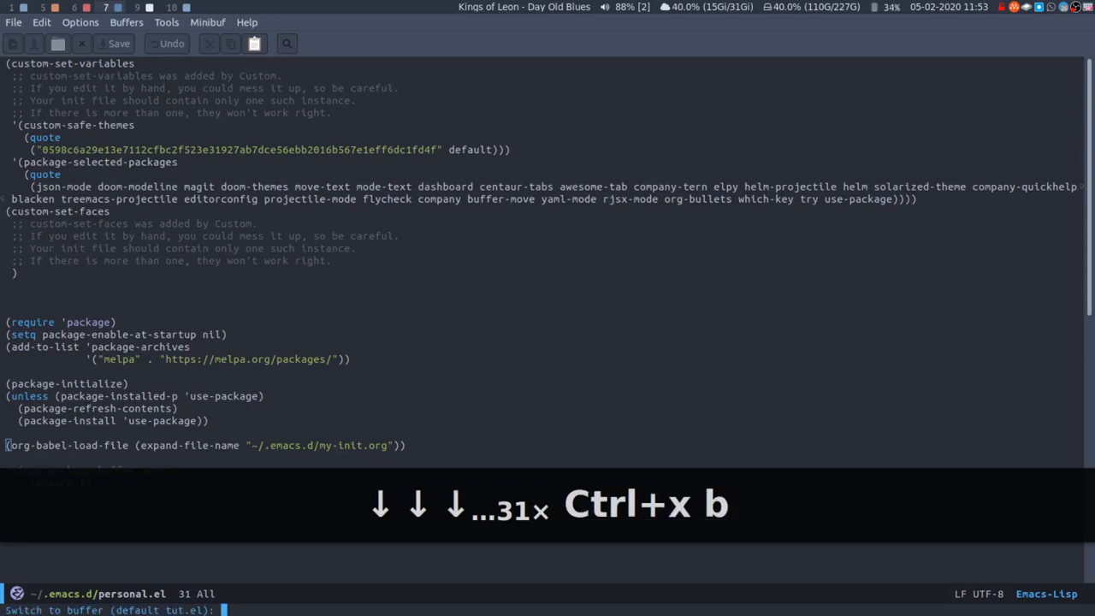